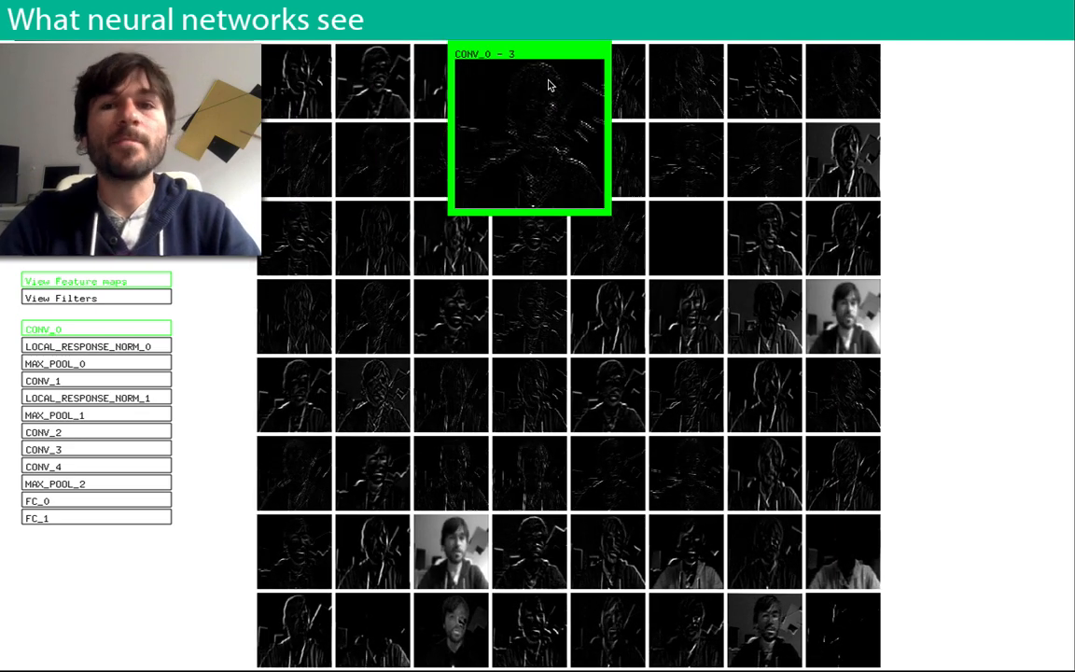
Show the CONV_0 layer's learned filters as a grid of colored patches instead of feature maps.
click(63, 299)
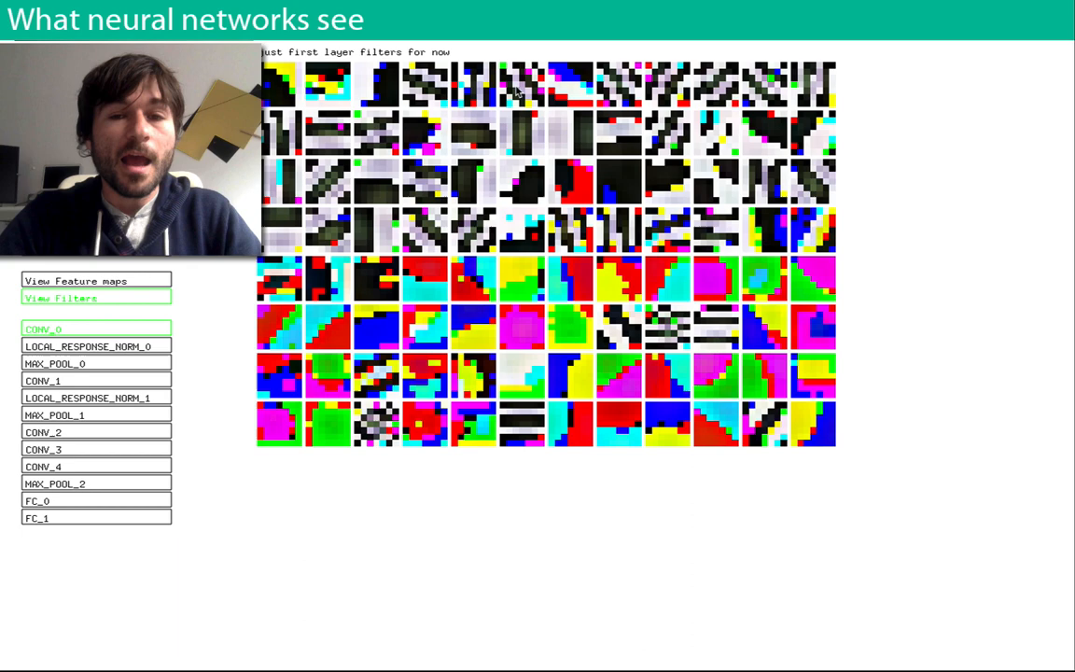
Return to the CONV_0 live activation grid with one feature map enlarged.
click(76, 280)
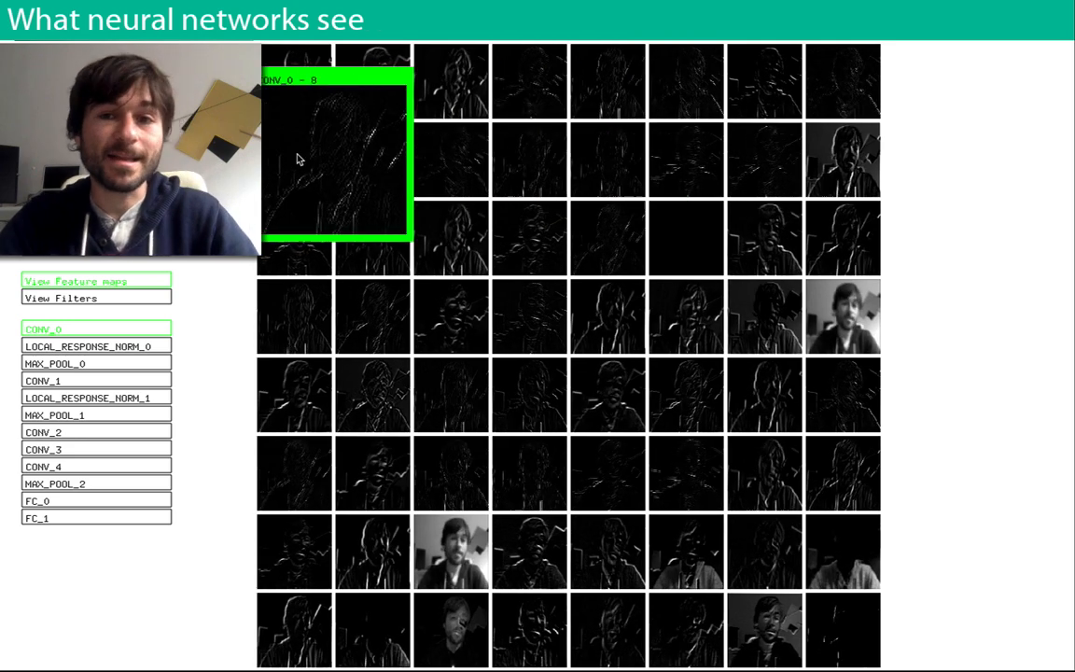
click(43, 380)
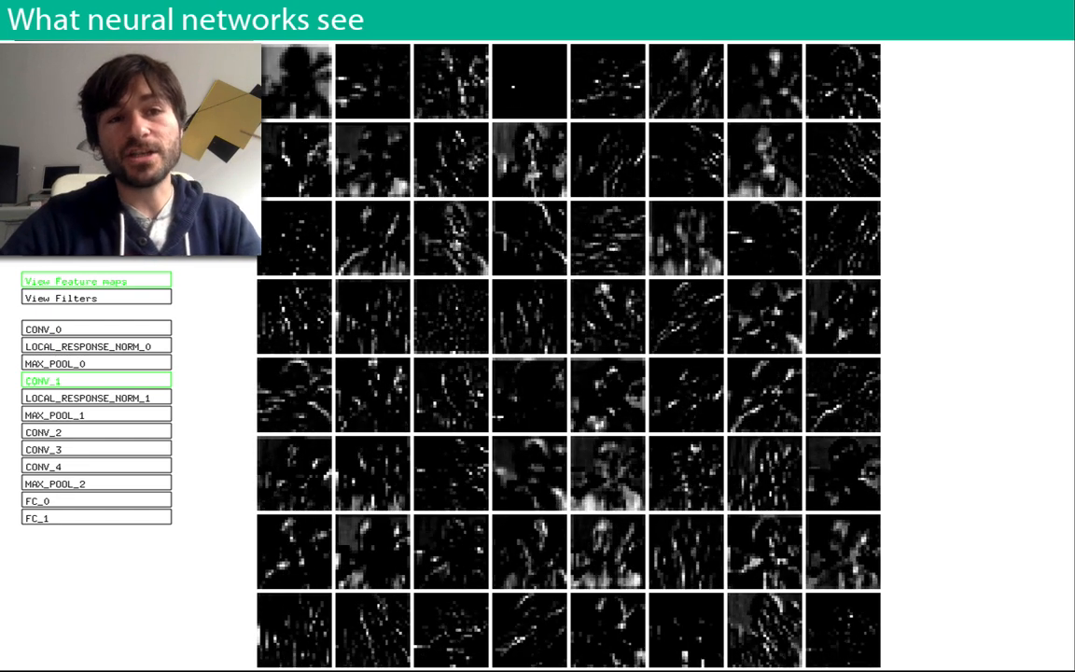
mouse_move(534, 223)
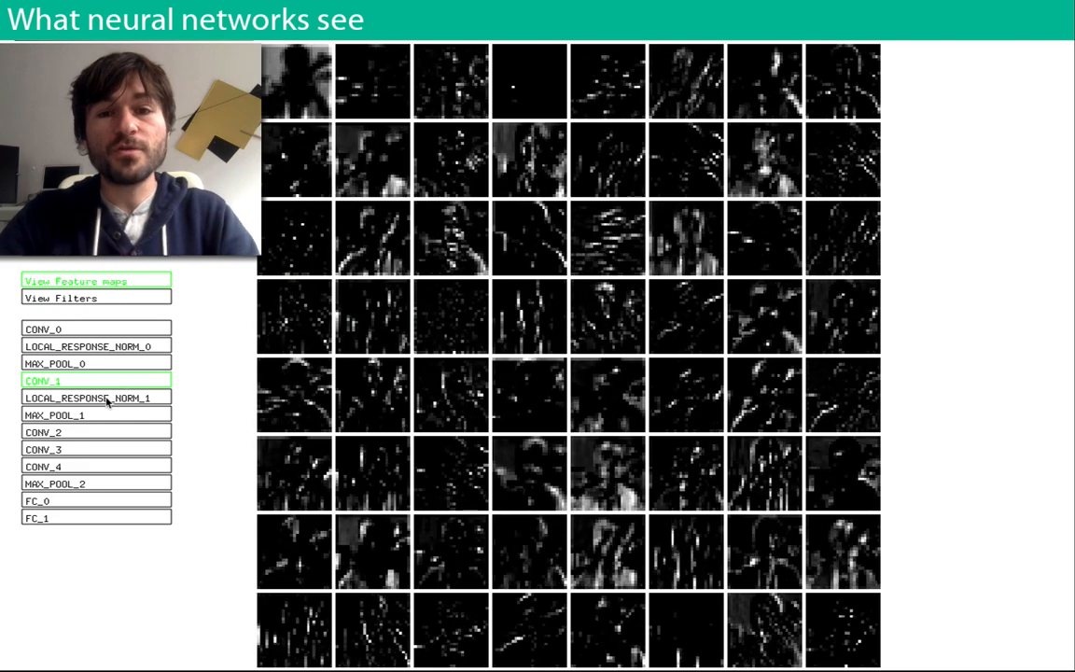
Show the CONV_2 feature maps, then step deeper to the sparse CONV_4 activations.
click(90, 399)
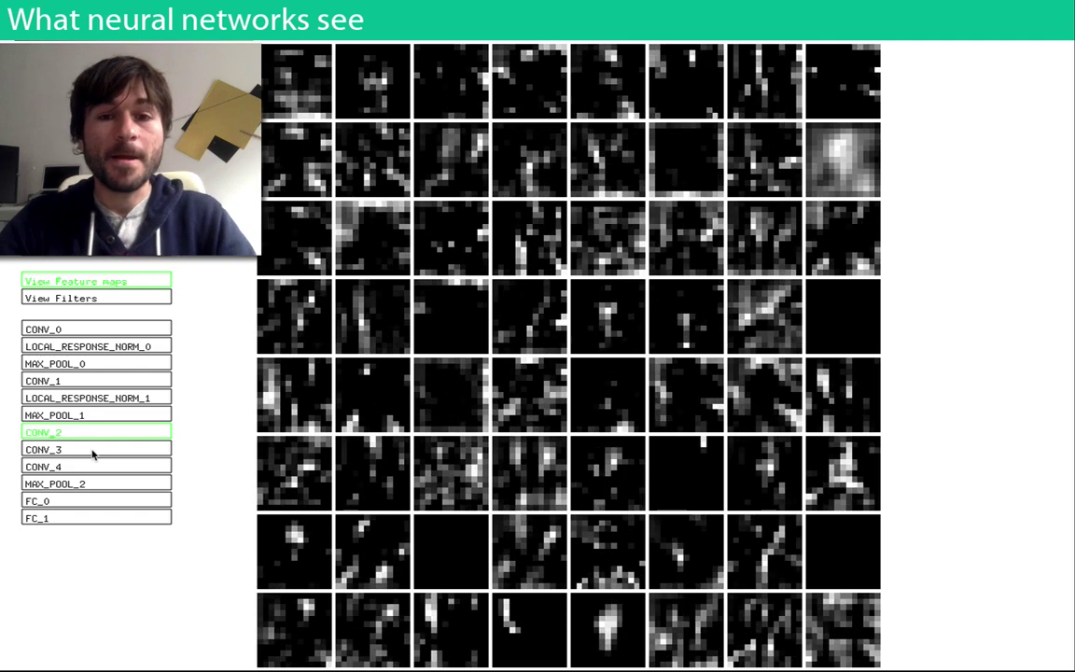
click(47, 448)
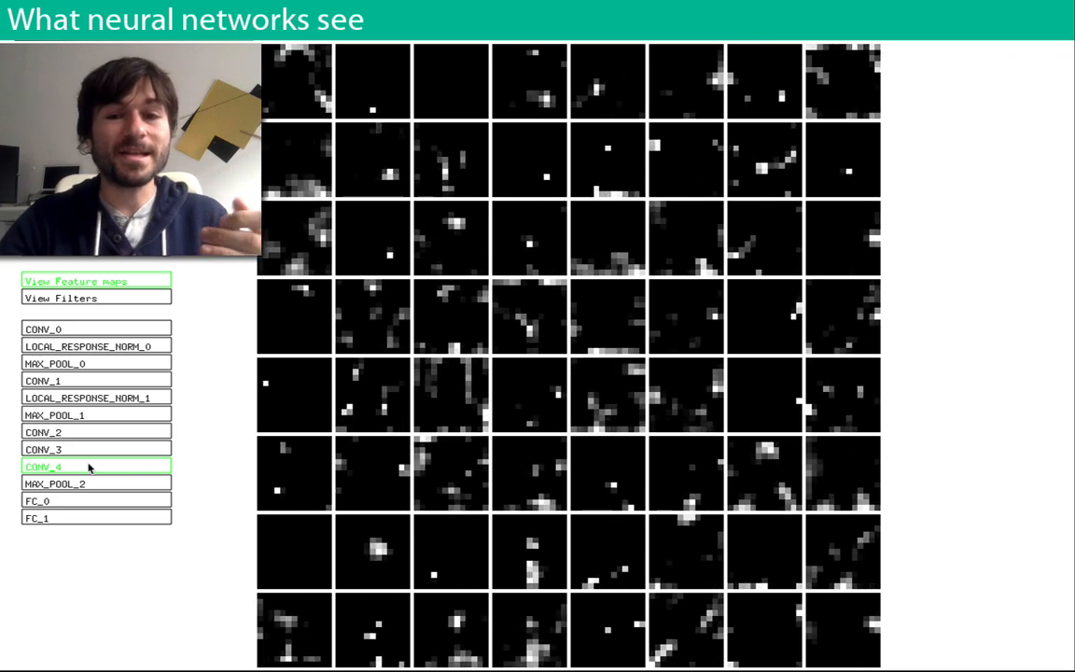
Show the FC_0 activations, then the final FC_1 layer's activations.
click(95, 500)
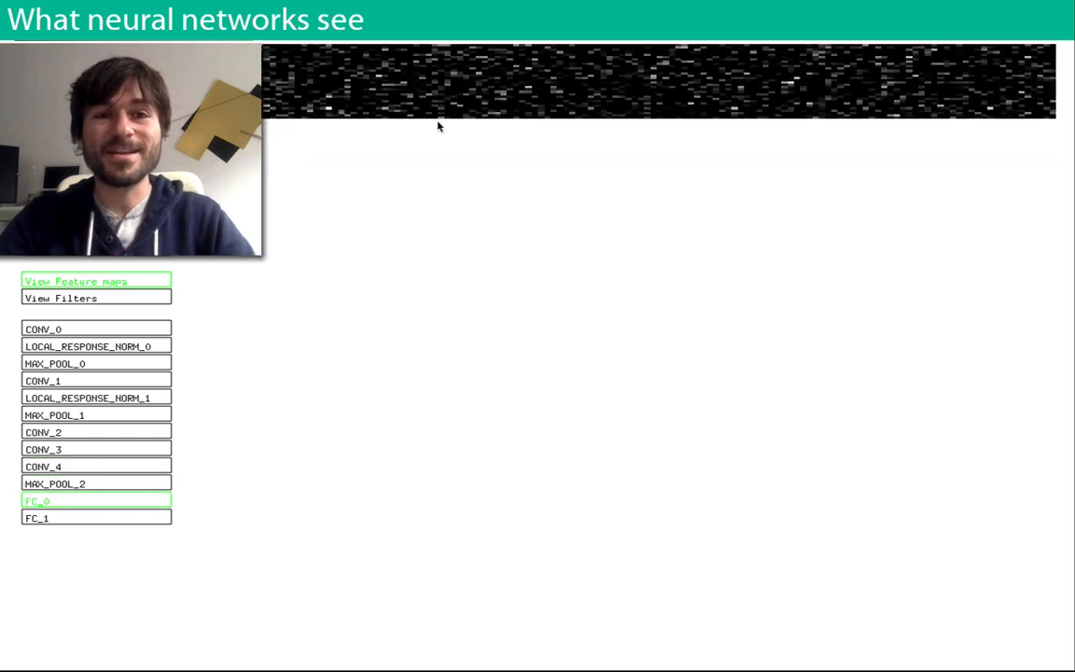
click(35, 519)
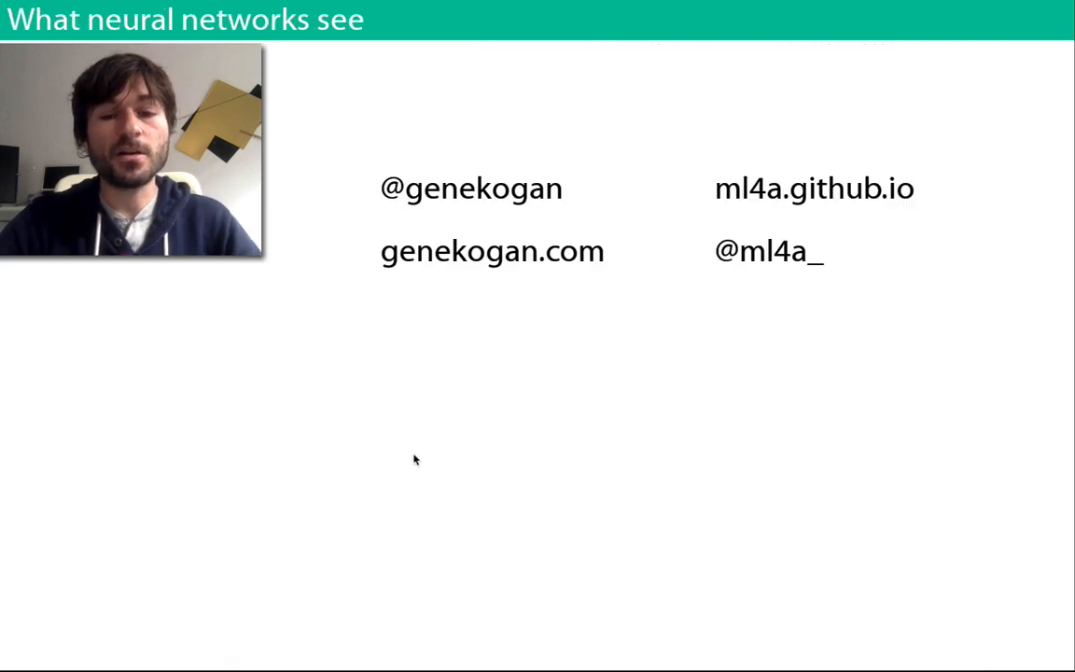
mouse_move(675, 276)
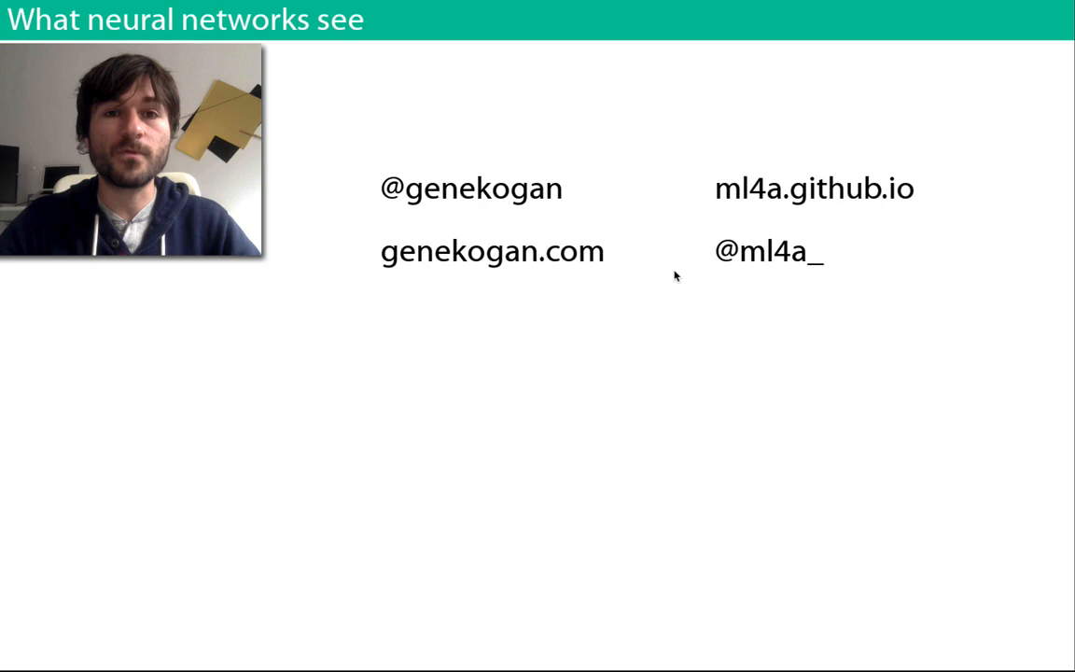